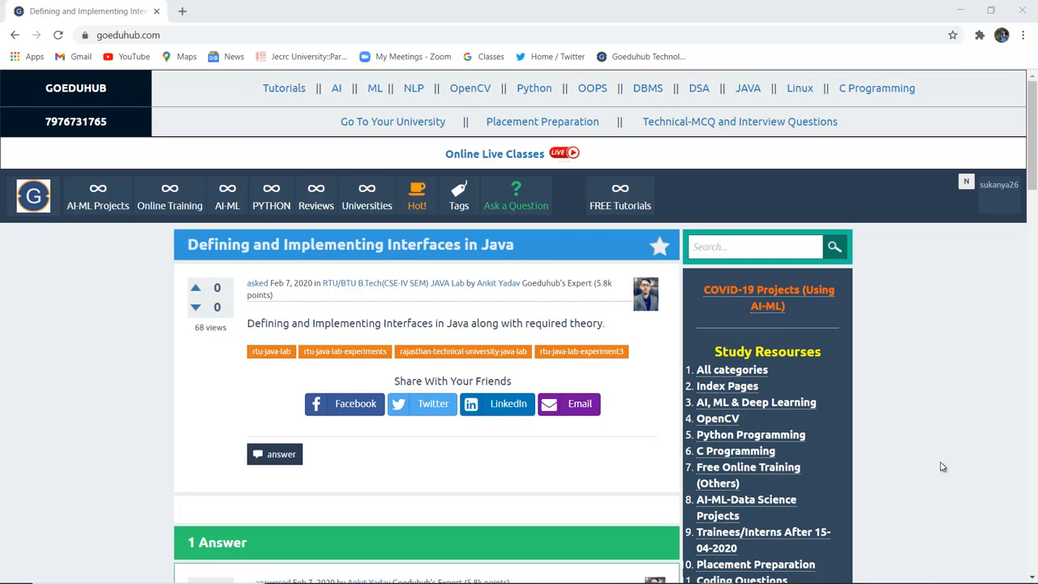
# Scroll the Goeduhub page down to the interface explanation, syntax block and class–interface diagram.
pyautogui.scroll(-3)
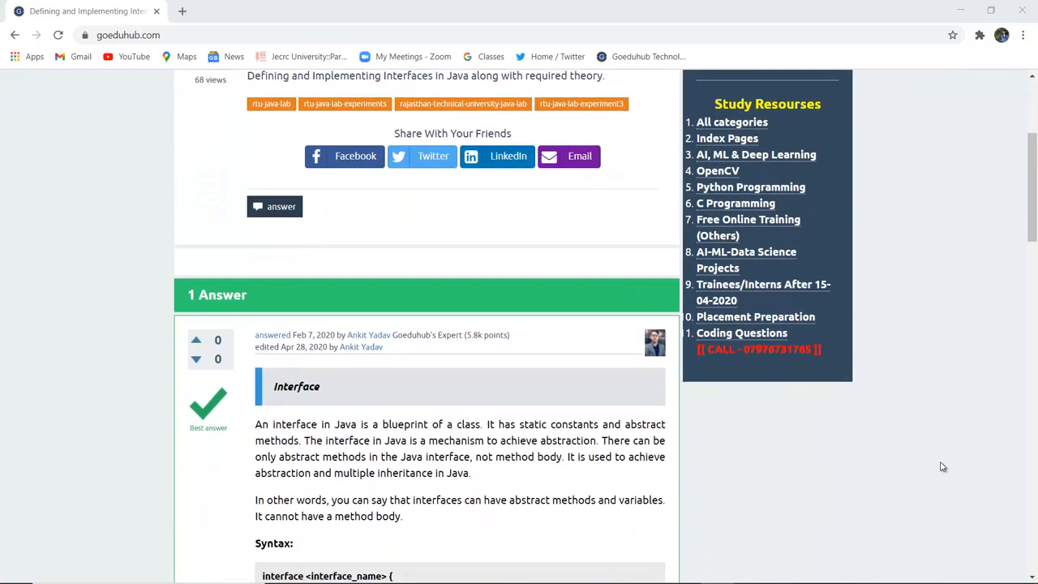
pyautogui.scroll(-3)
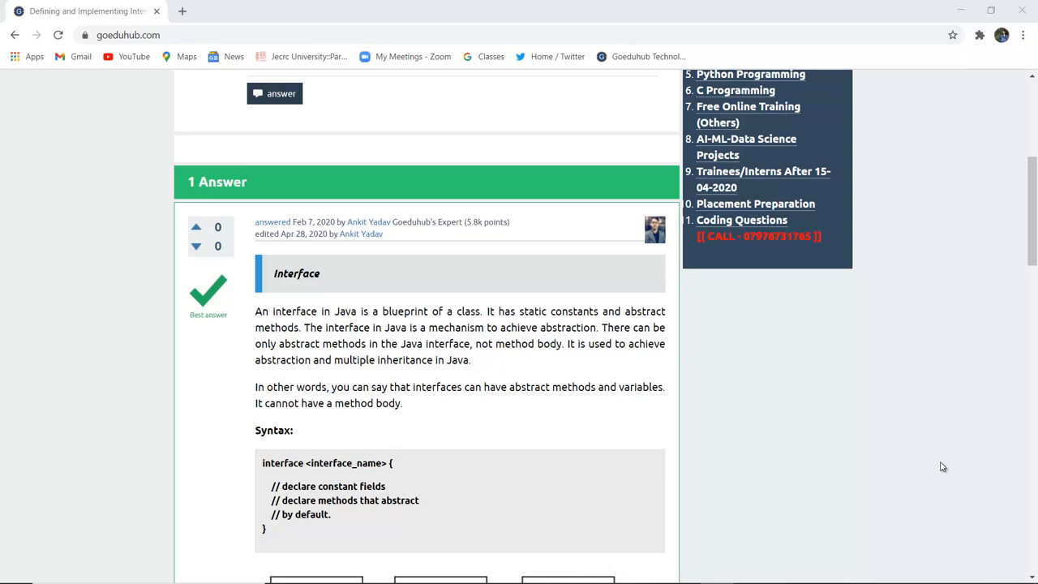
pyautogui.scroll(-3)
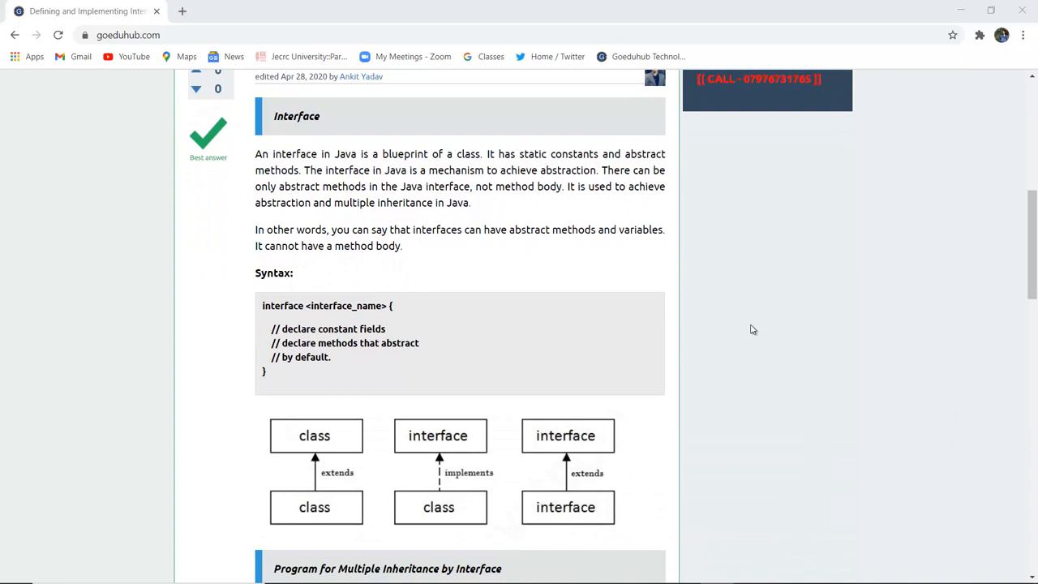
pyautogui.moveTo(503, 350)
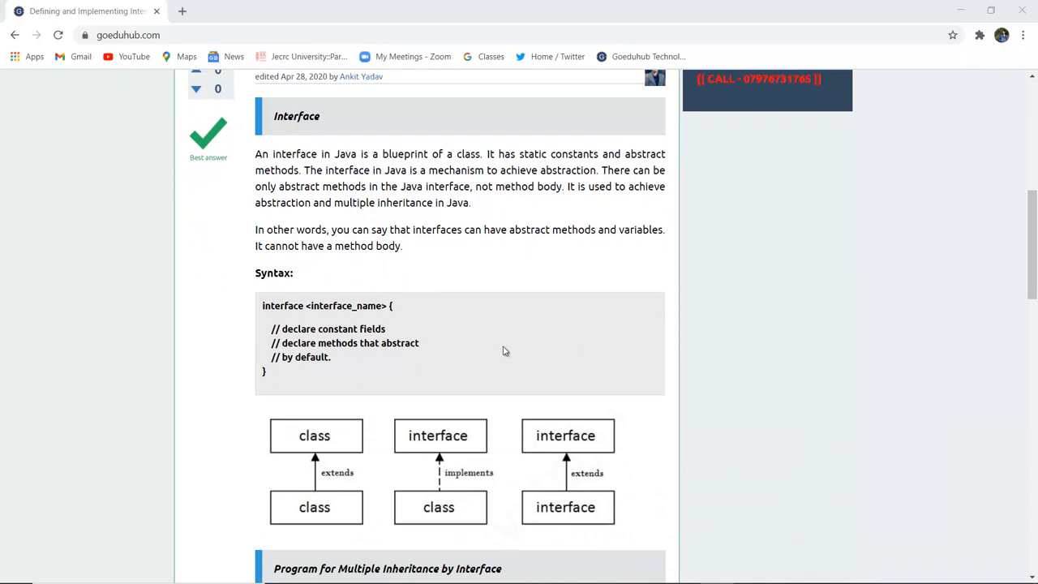
# Scroll further until the 'Program for Multiple Inheritance by Interface' code with Printable and Showable appears.
pyautogui.scroll(-3)
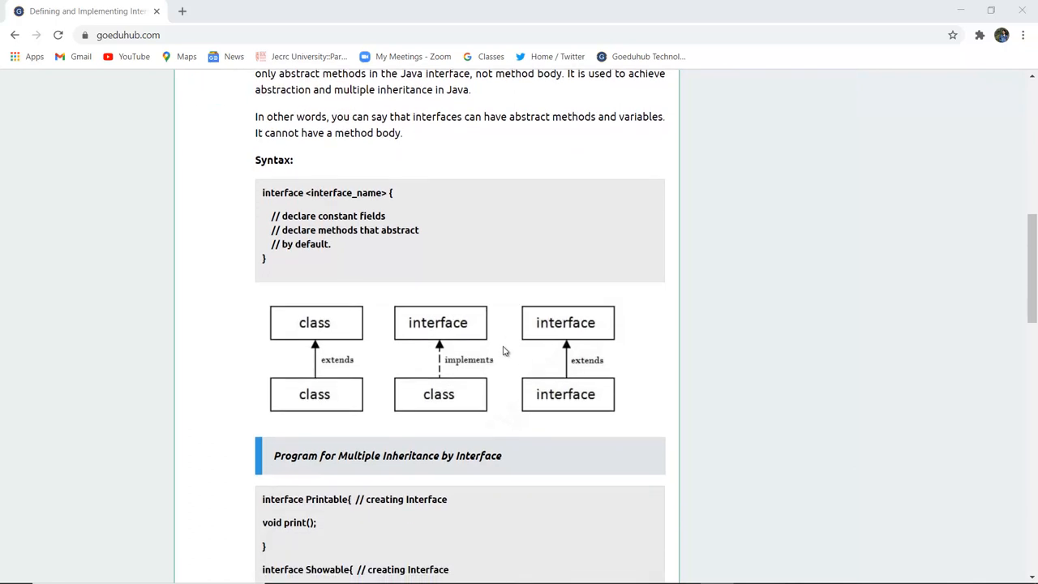
pyautogui.moveTo(374, 369)
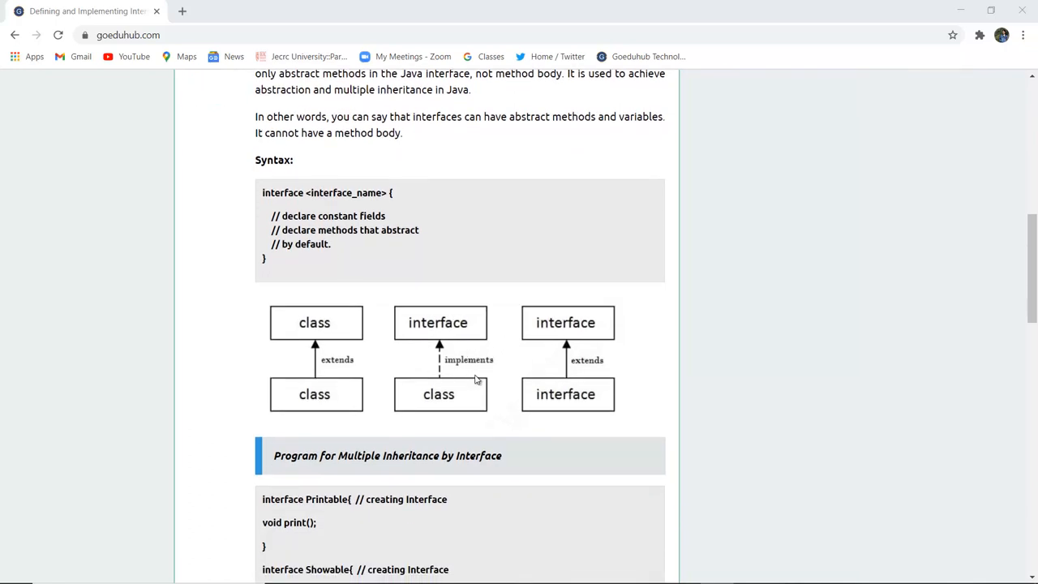
pyautogui.moveTo(456, 370)
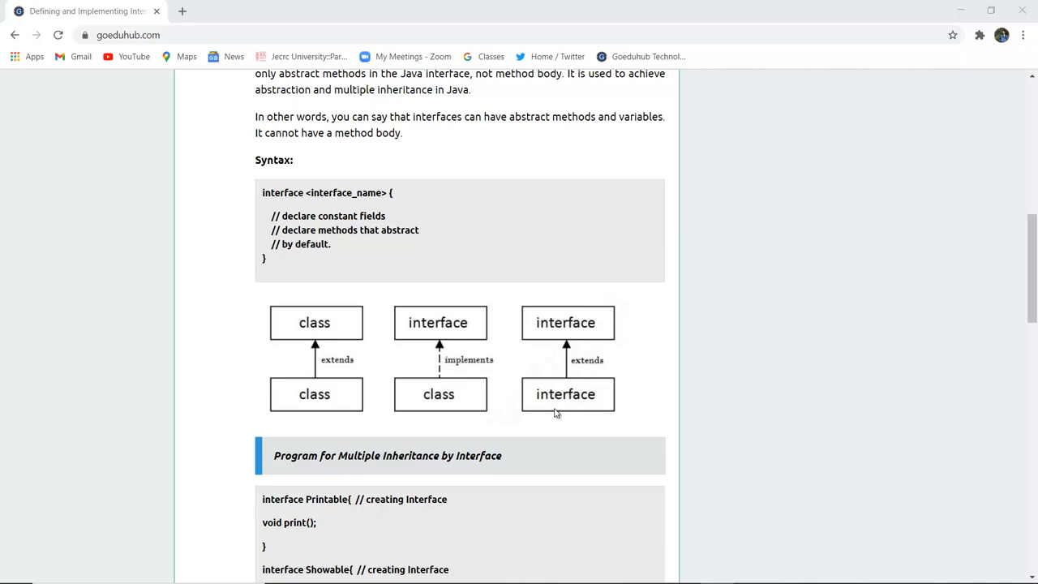
pyautogui.scroll(-3)
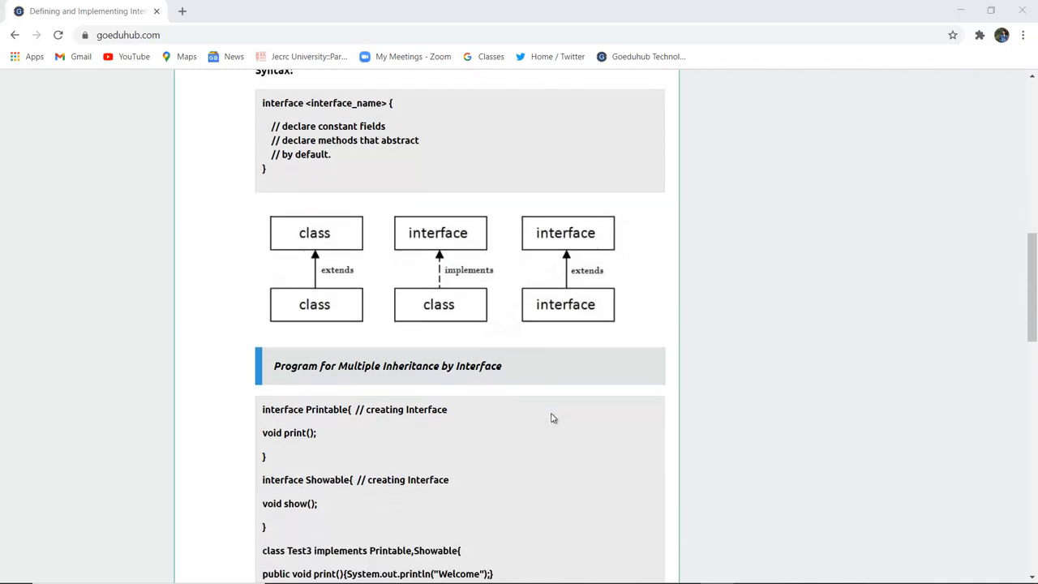
# Highlight the 'interface' keyword in Printable and the 'implements' keyword in class Test3.
pyautogui.scroll(-3)
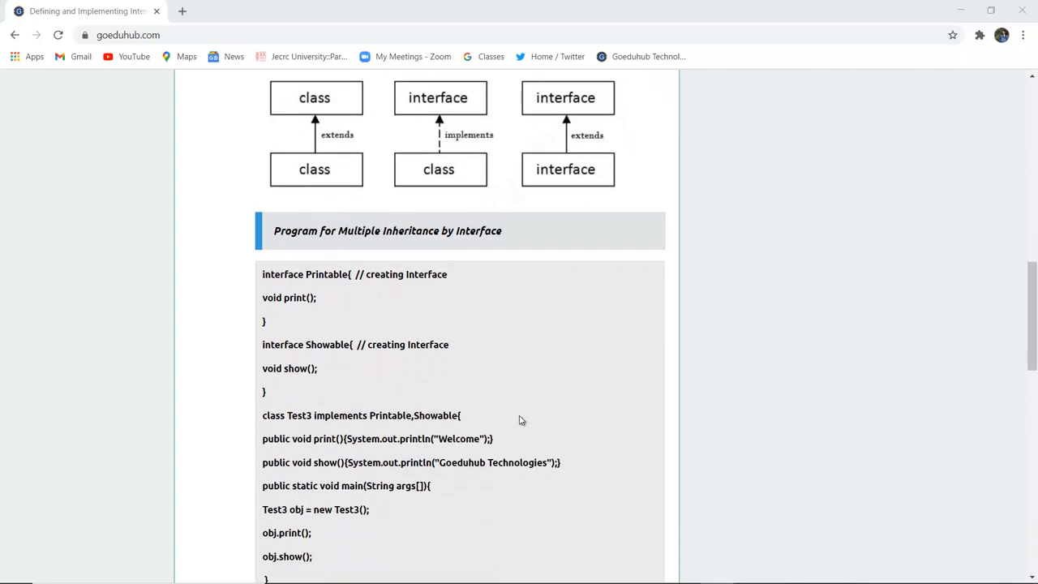
pyautogui.doubleClick(282, 274)
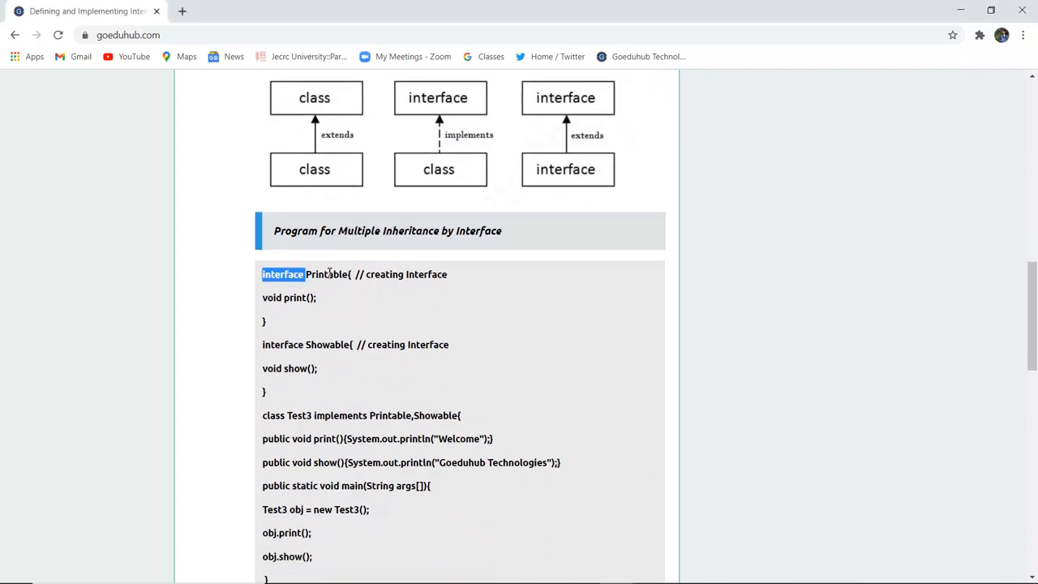
pyautogui.doubleClick(325, 274)
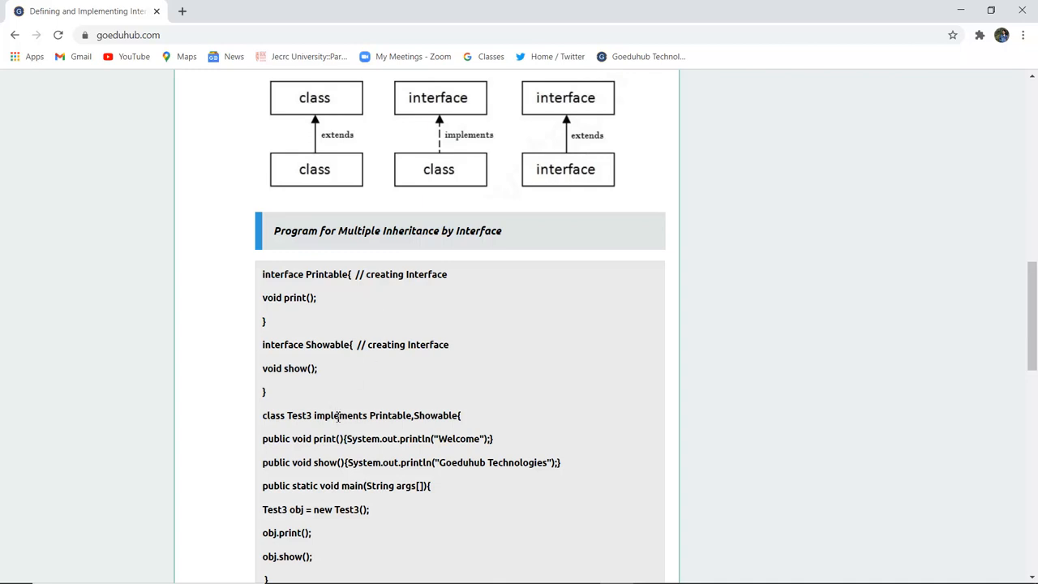
pyautogui.doubleClick(340, 416)
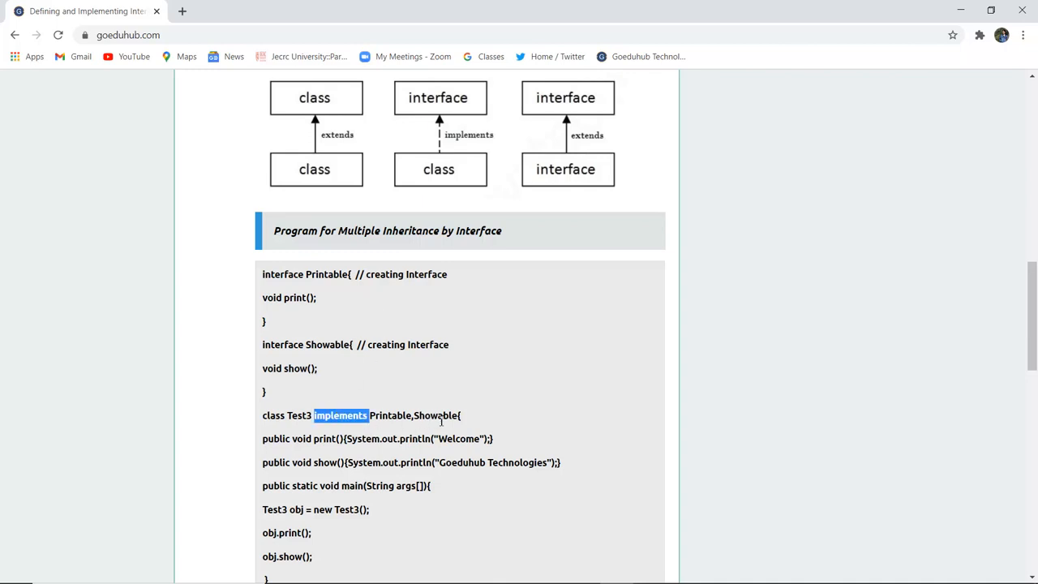
pyautogui.moveTo(416, 429)
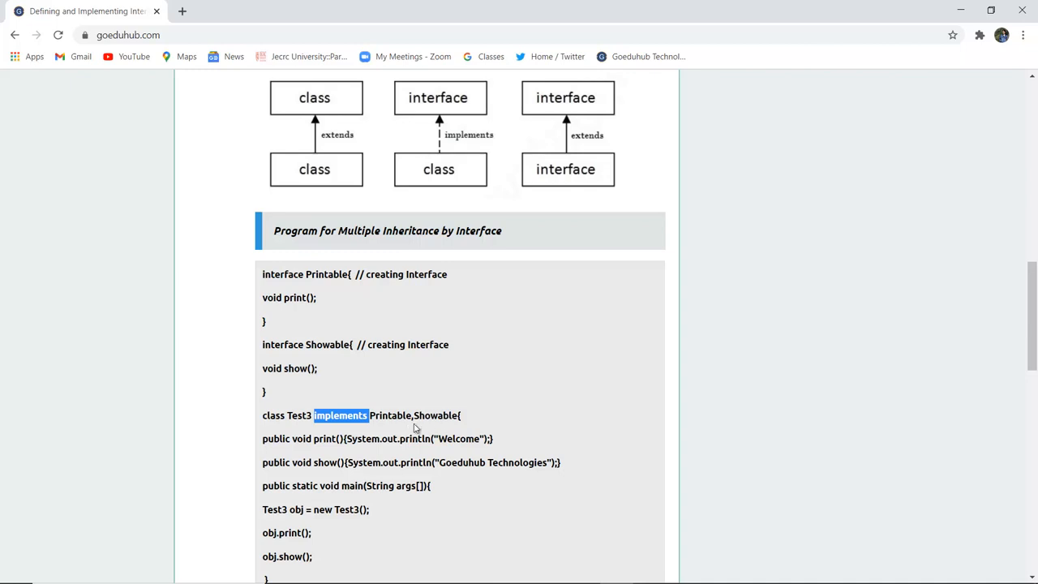
# Scroll through the rest of the multiple-inheritance code listing to its end.
pyautogui.scroll(-3)
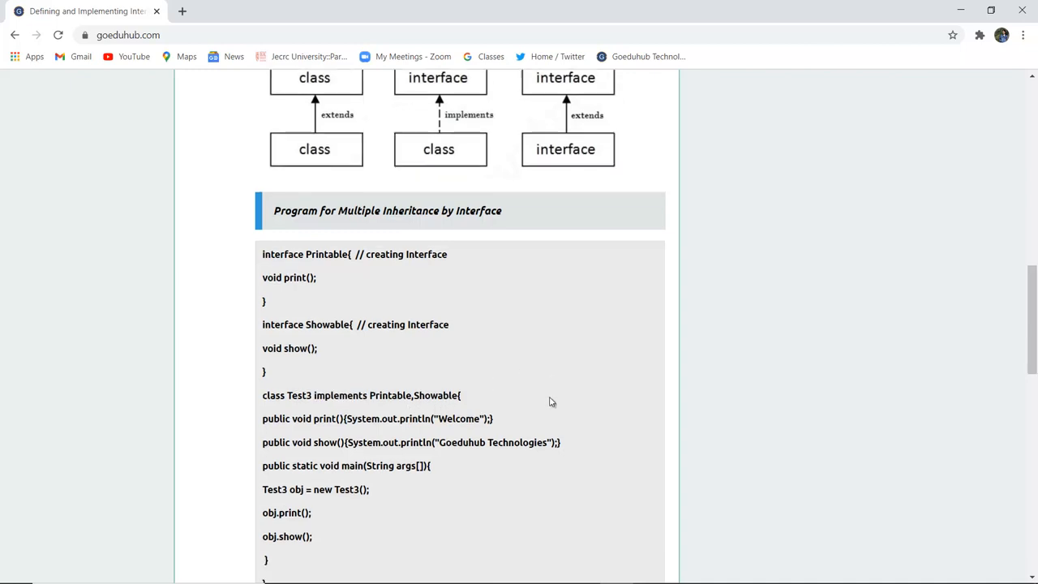
pyautogui.scroll(-3)
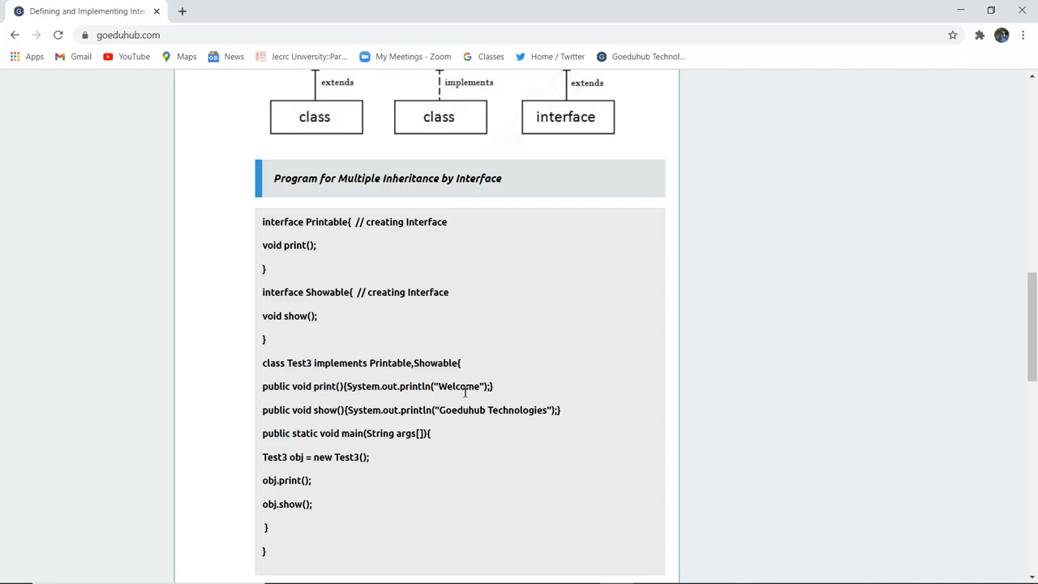
pyautogui.moveTo(297, 428)
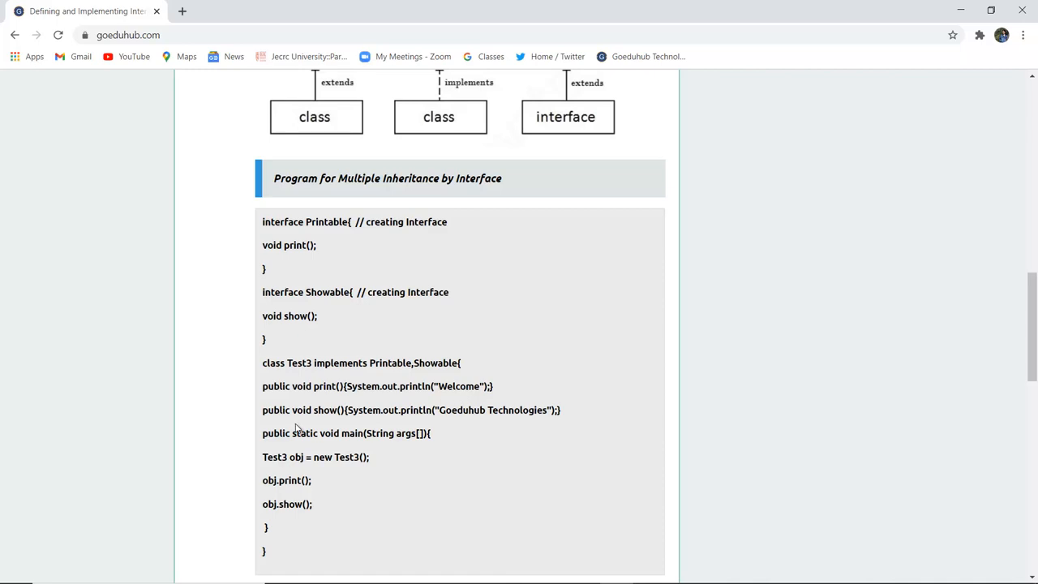
pyautogui.moveTo(503, 432)
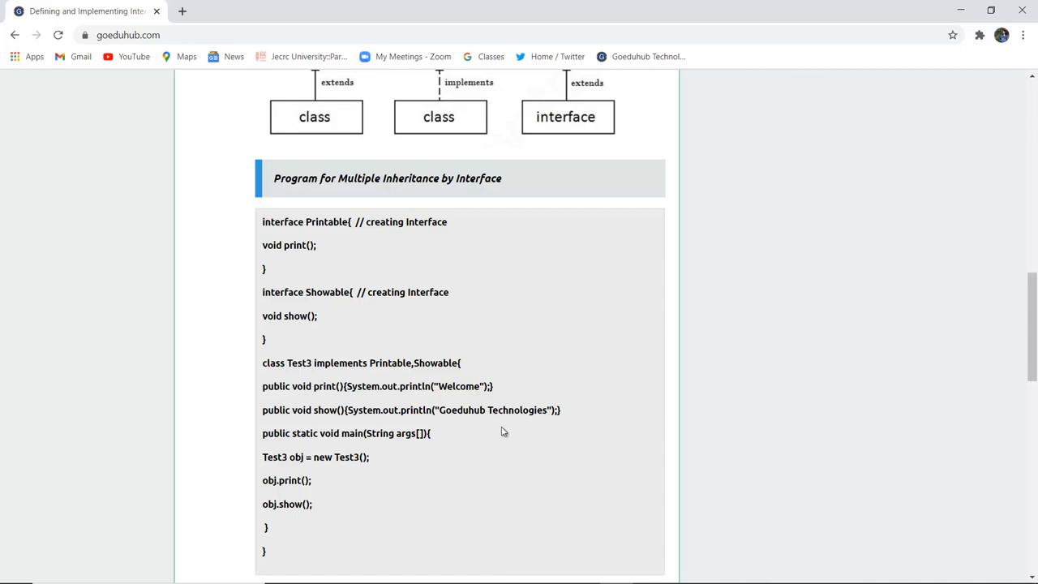
pyautogui.scroll(-3)
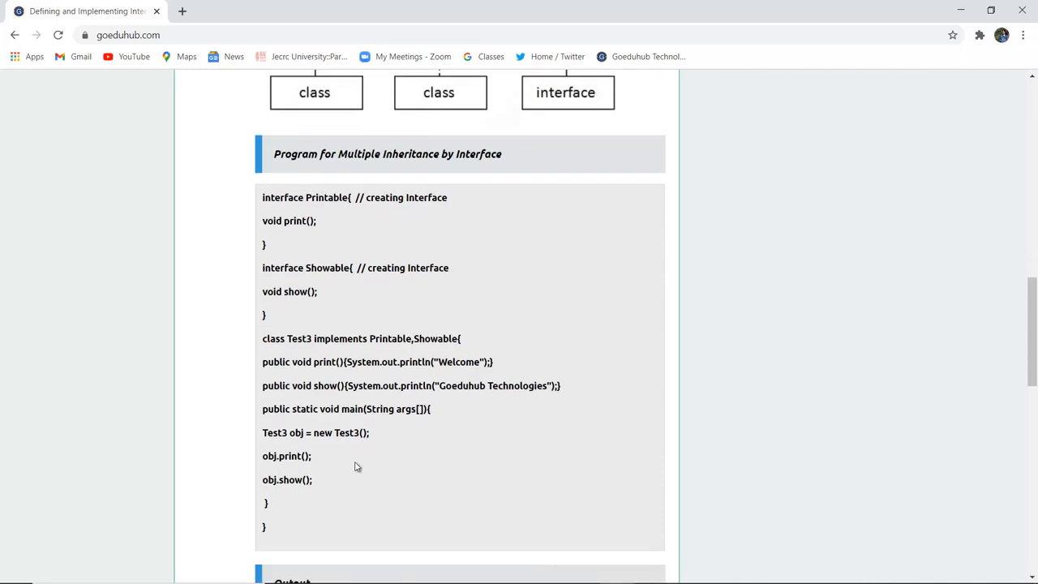
pyautogui.moveTo(283, 454)
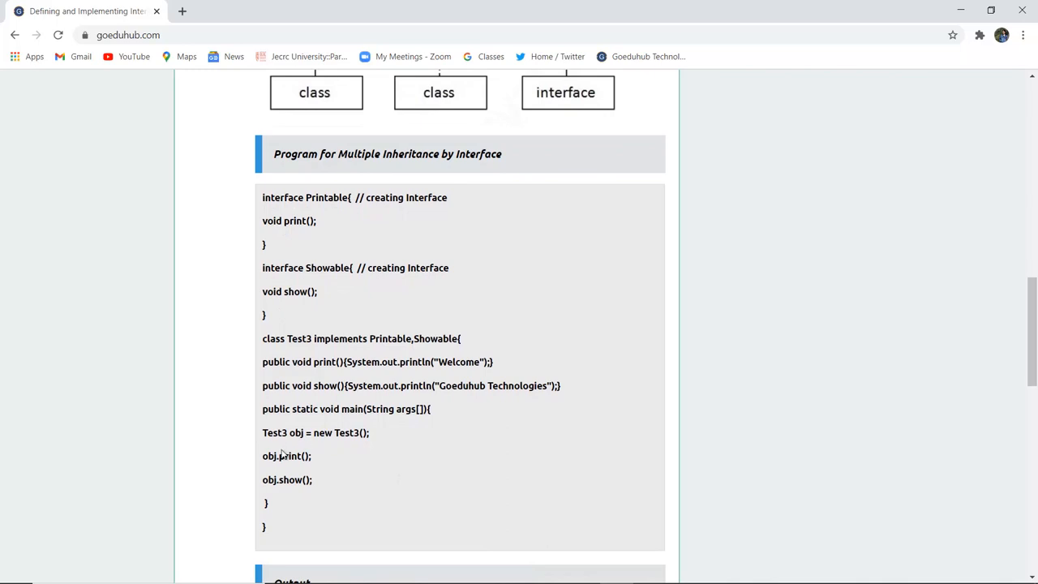
pyautogui.moveTo(273, 500)
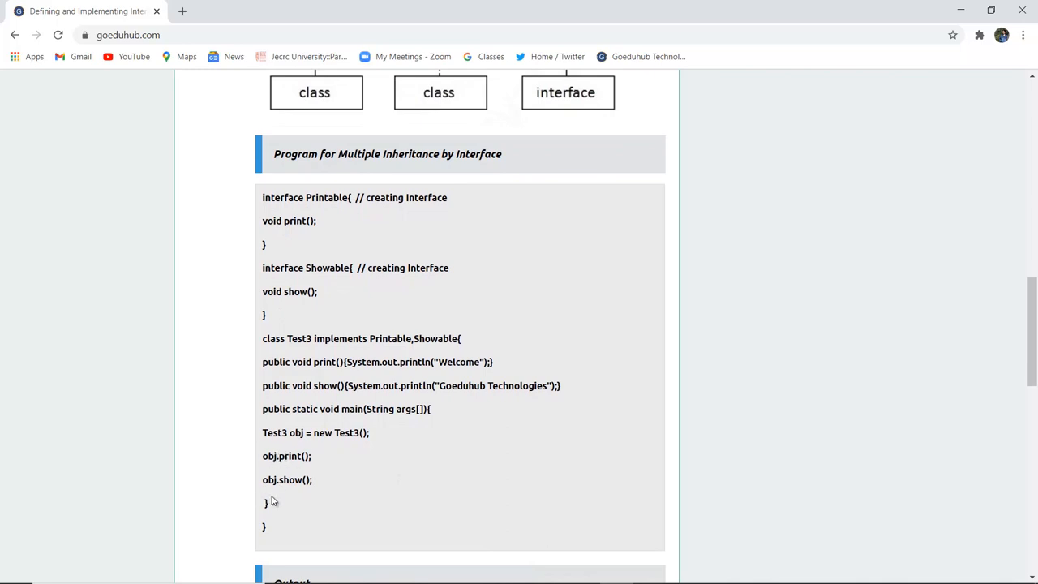
pyautogui.moveTo(247, 331)
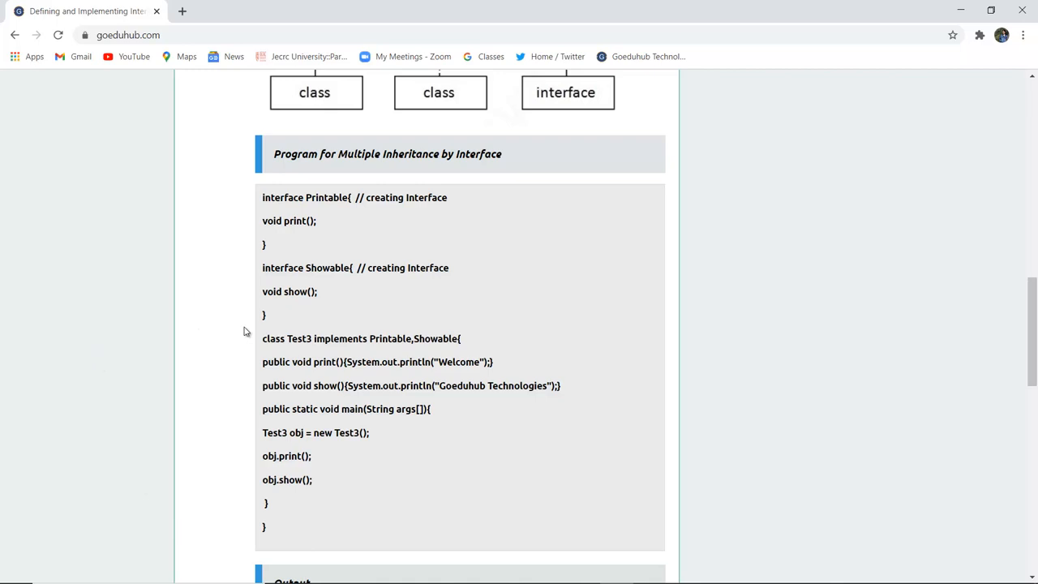
pyautogui.moveTo(176, 340)
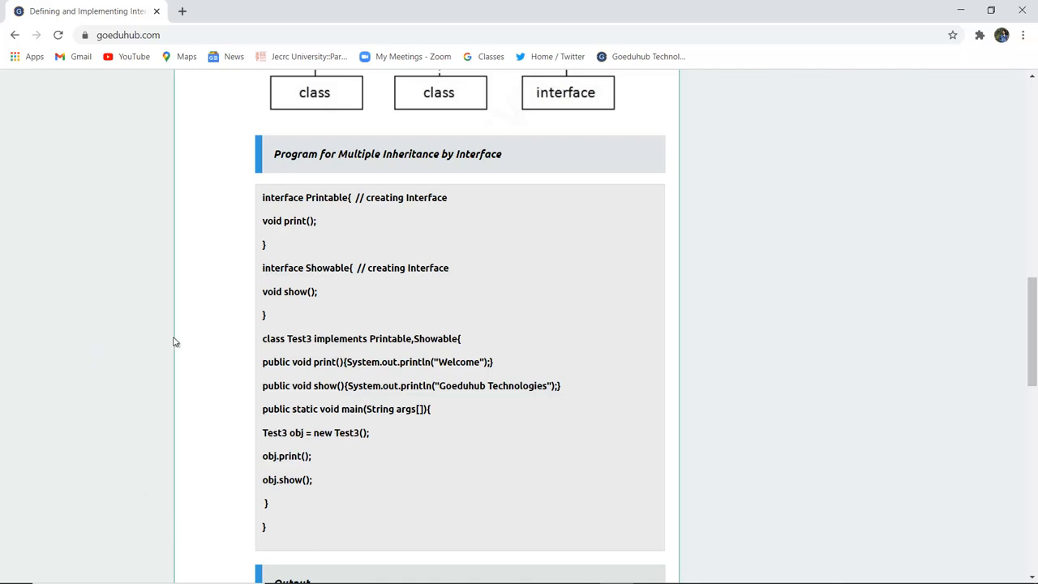
pyautogui.moveTo(217, 402)
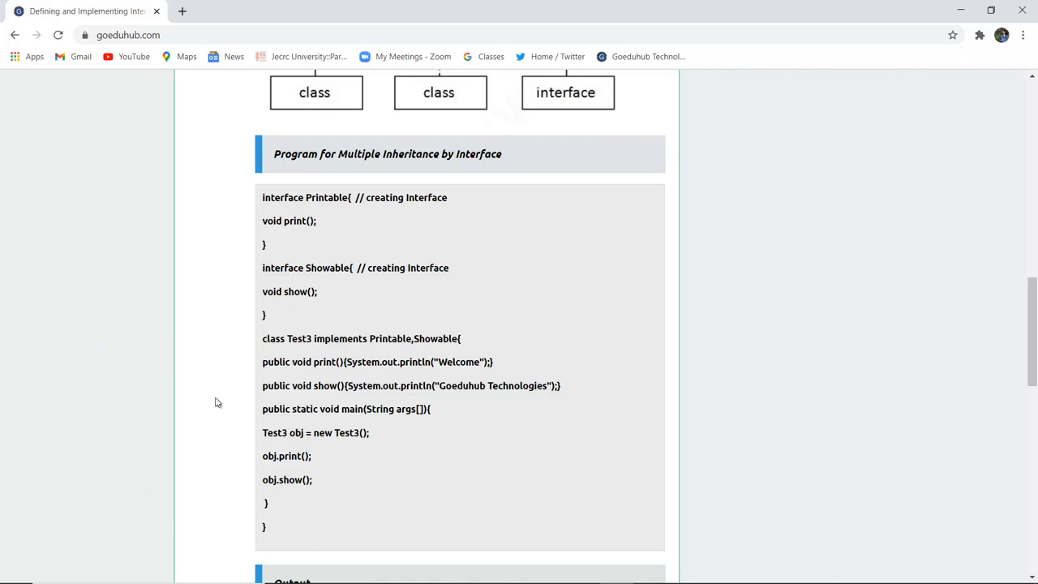
pyautogui.scroll(-3)
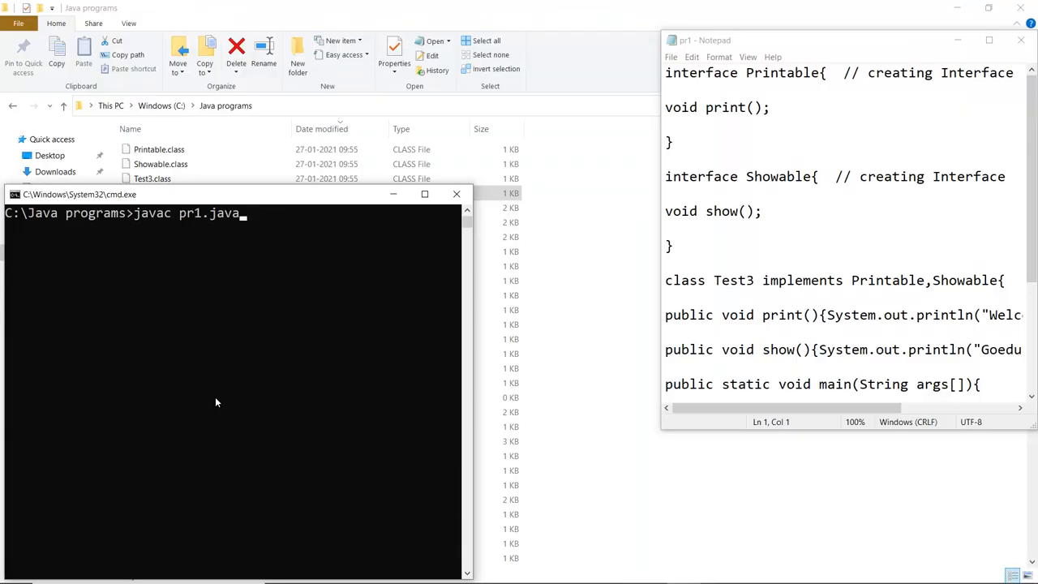
pyautogui.moveTo(782, 233)
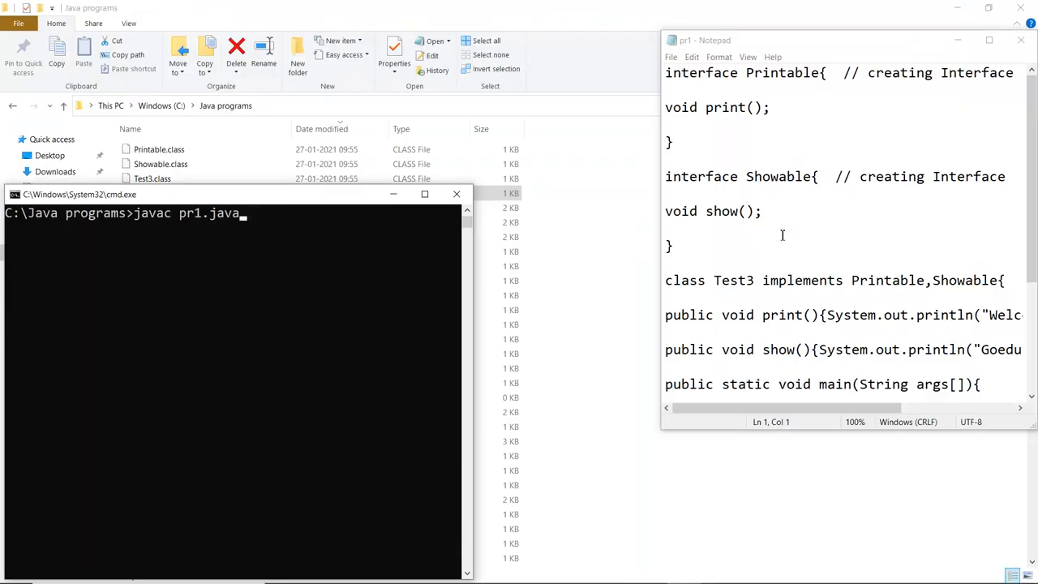
pyautogui.moveTo(313, 260)
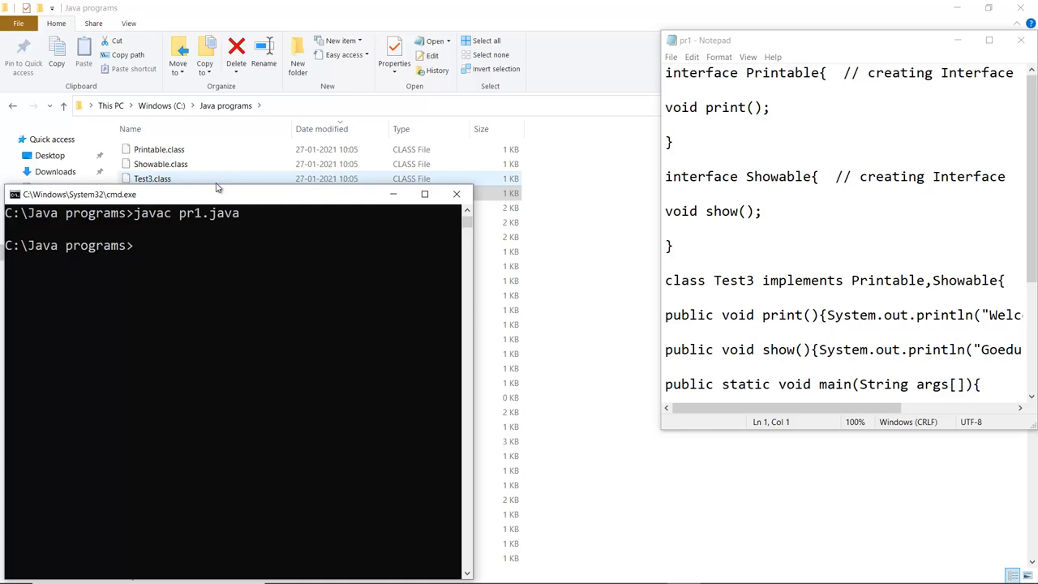
pyautogui.moveTo(193, 189)
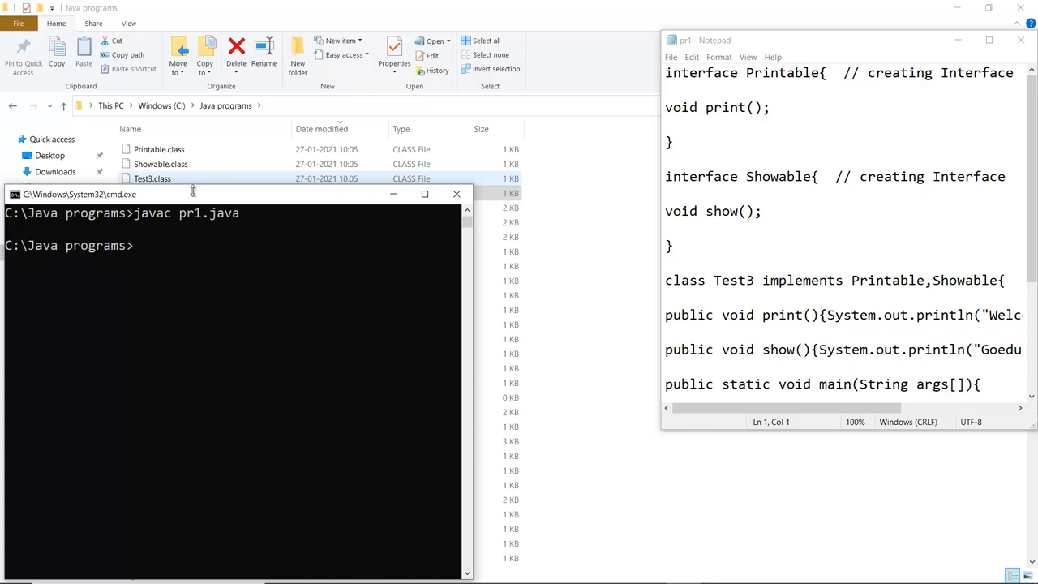
pyautogui.moveTo(163, 156)
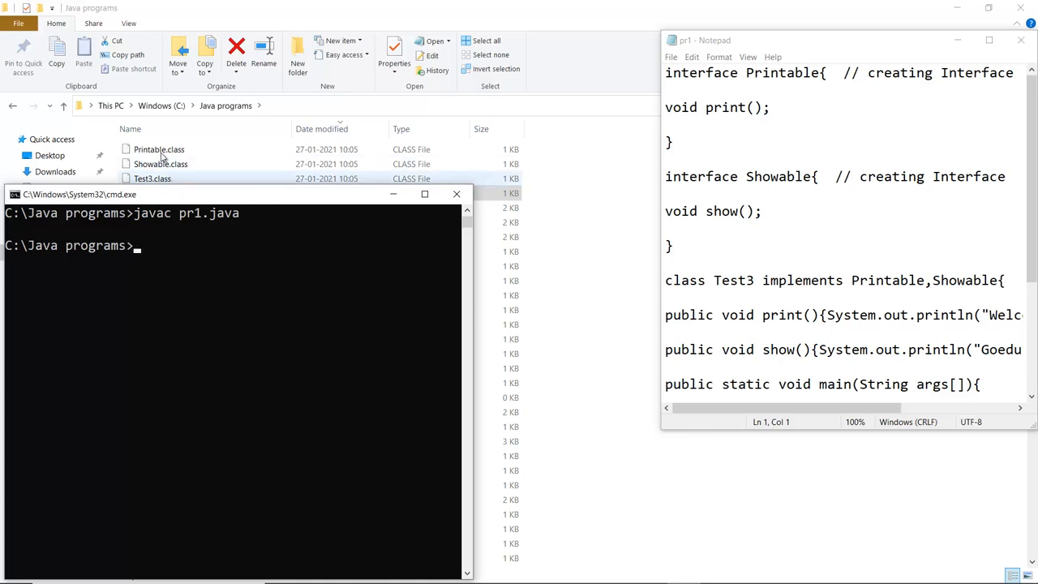
# Check the generated Printable, Showable and Test3 class files in the Java programs folder.
pyautogui.click(159, 149)
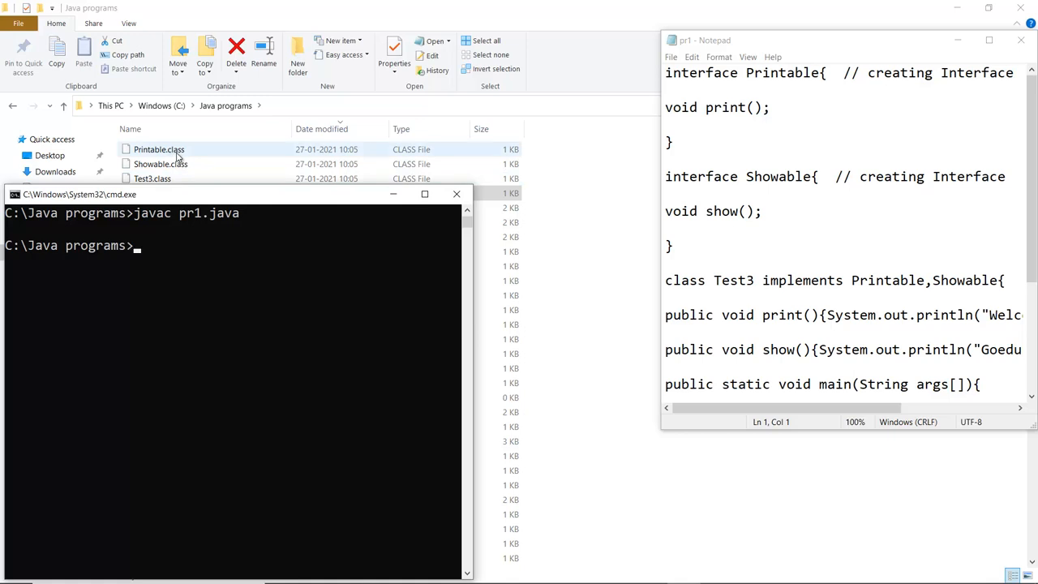
pyautogui.click(152, 179)
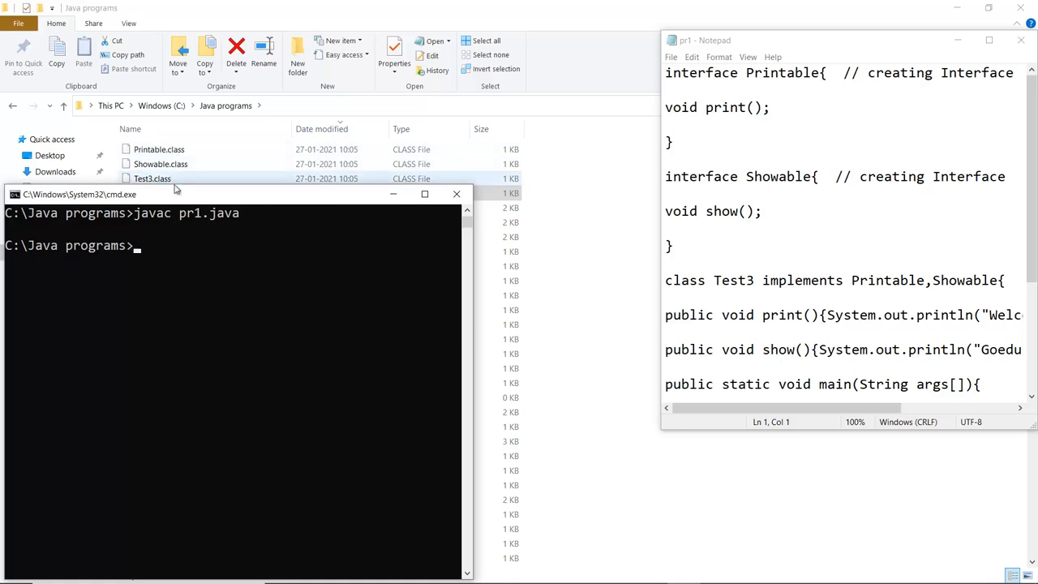
# Run 'java Test3' in Command Prompt, printing Welcome and Goeduhub Technologies.
pyautogui.write('jv')
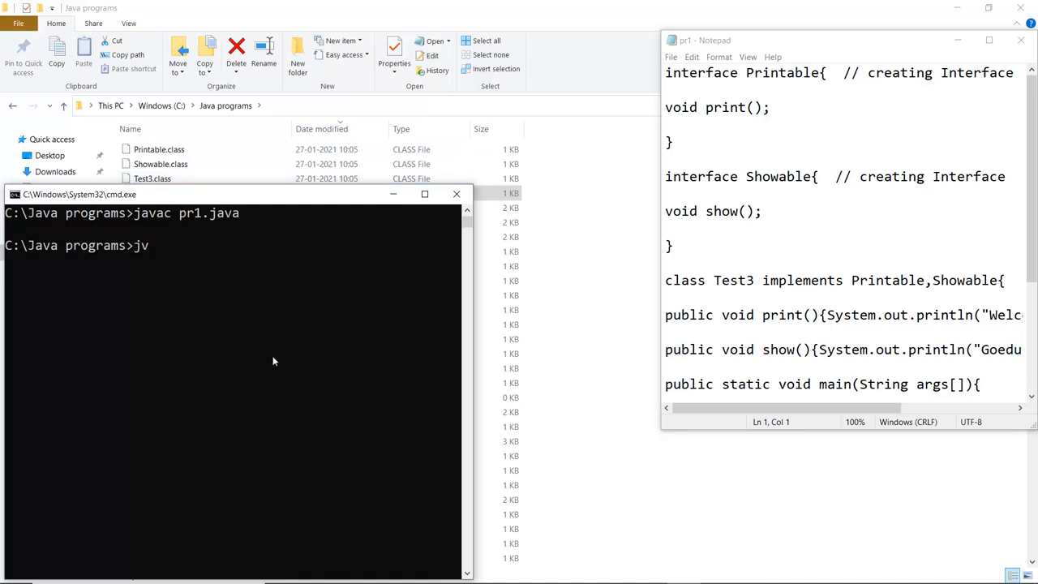
pyautogui.write('ava')
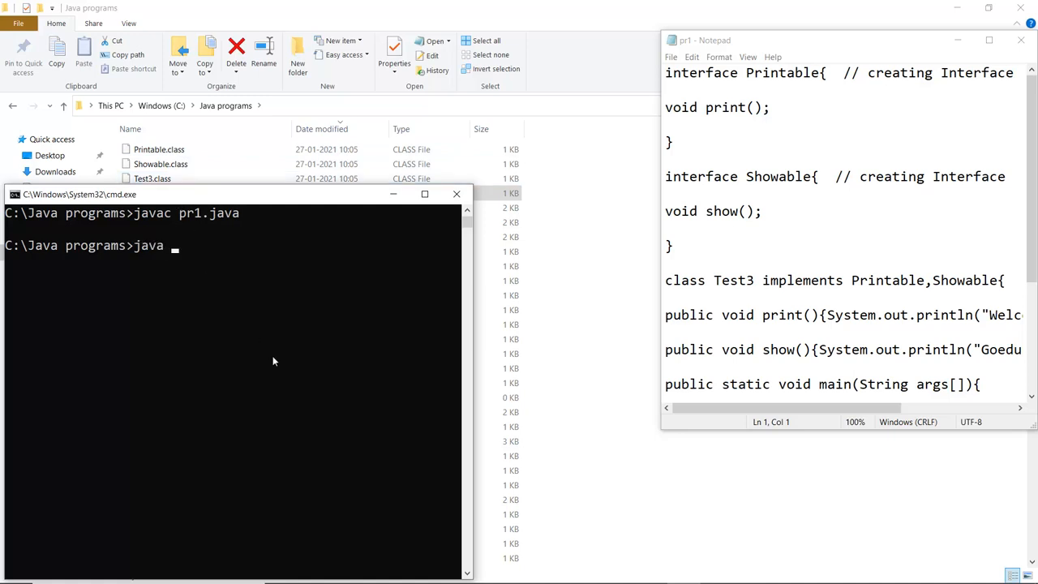
pyautogui.write('Test')
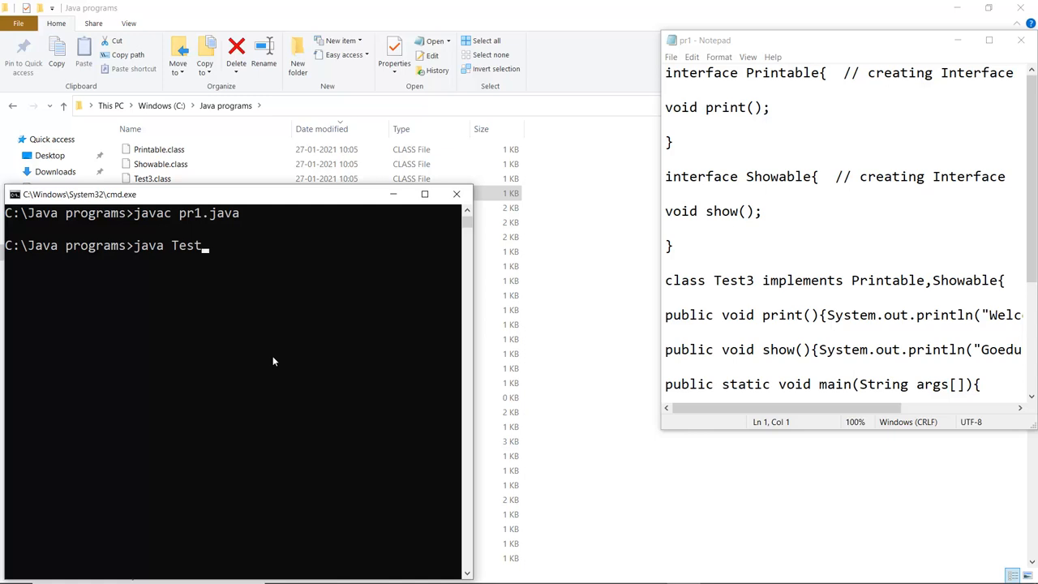
pyautogui.write('3')
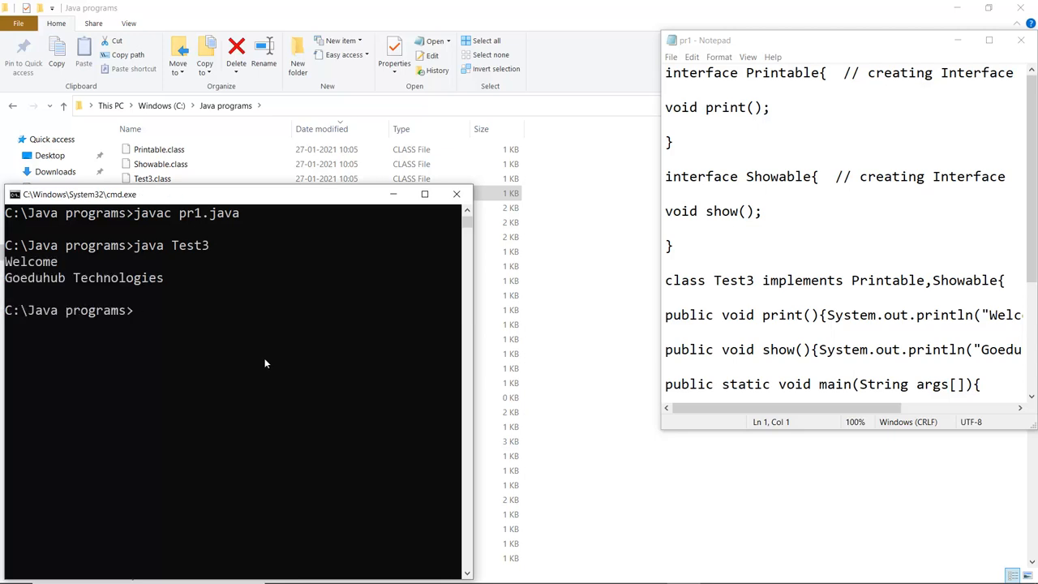
pyautogui.moveTo(195, 300)
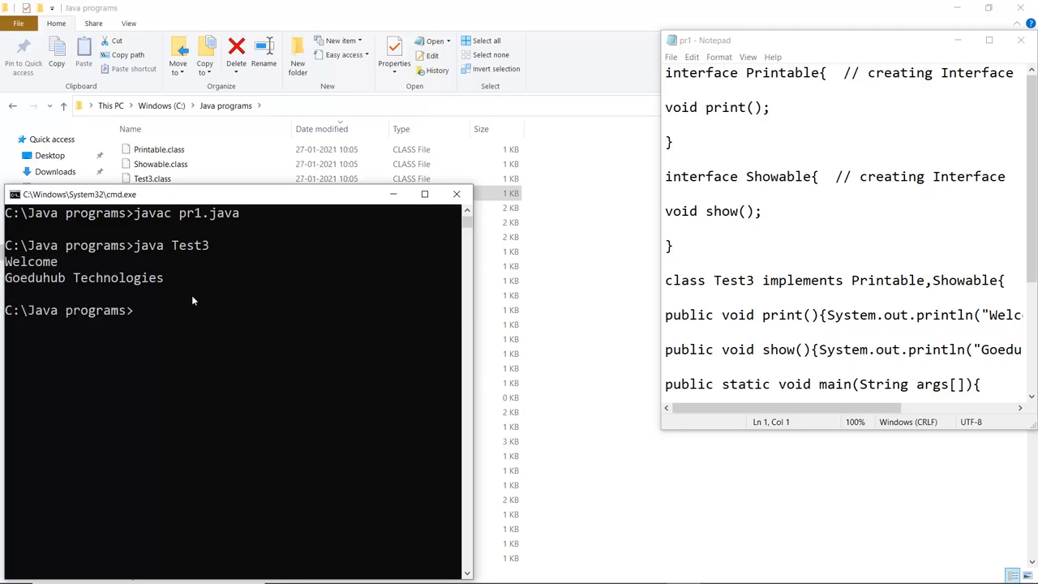